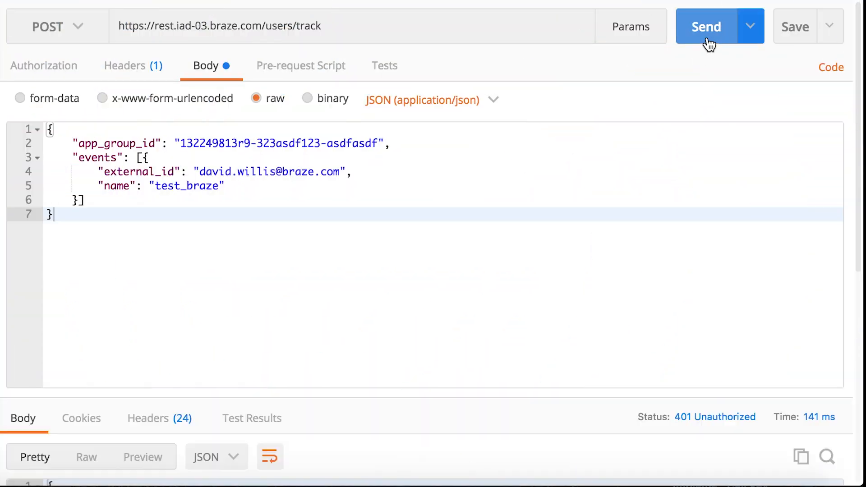
# Select API-Triggered Delivery as the campaign's delivery type in the Delivery step
pyautogui.scroll(-3)
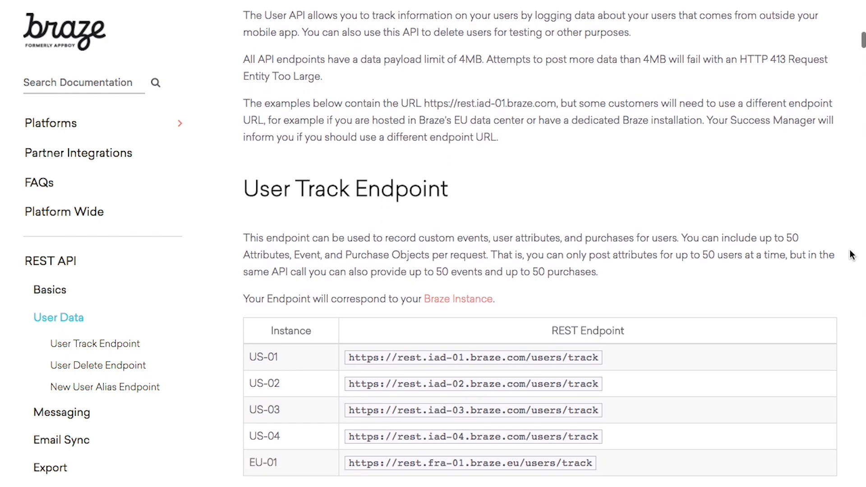
pyautogui.scroll(-3)
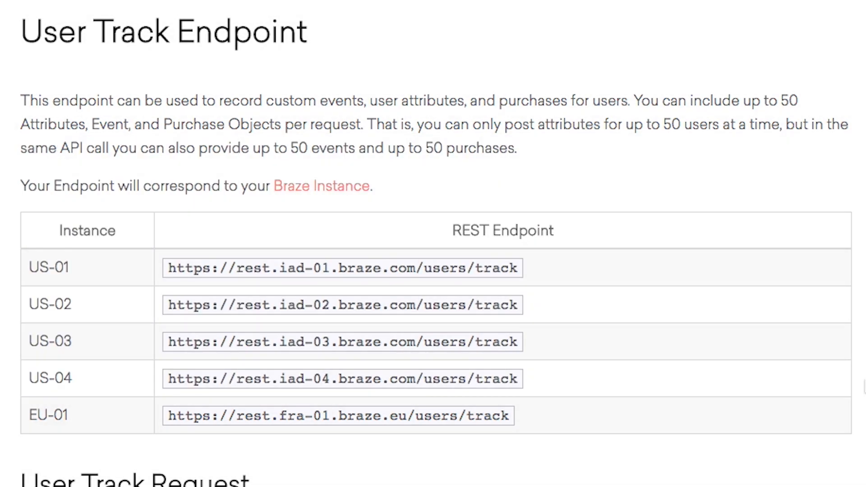
pyautogui.moveTo(502, 452)
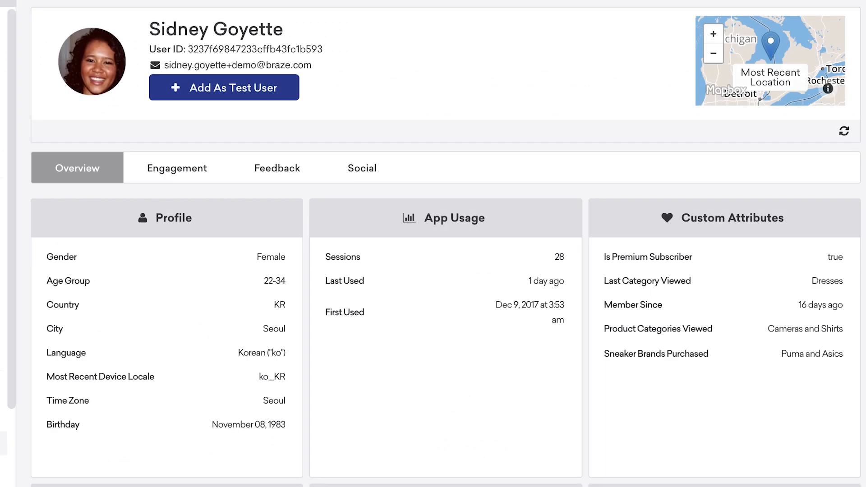
pyautogui.scroll(-3)
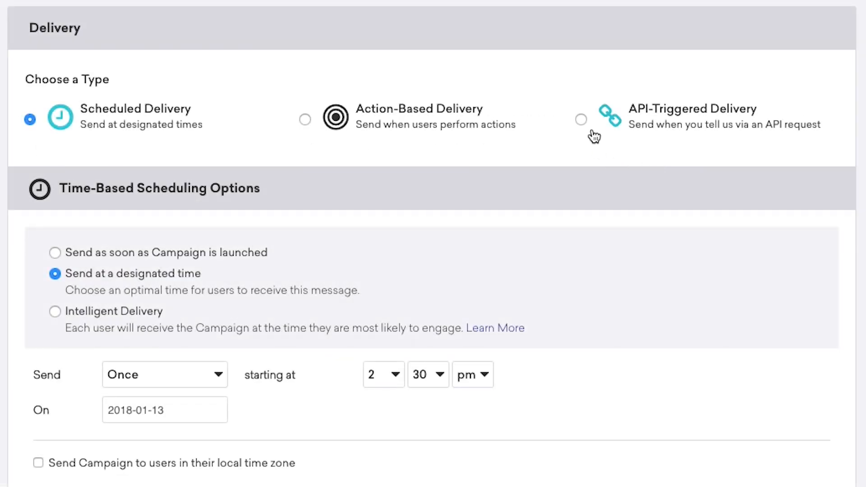
pyautogui.click(580, 119)
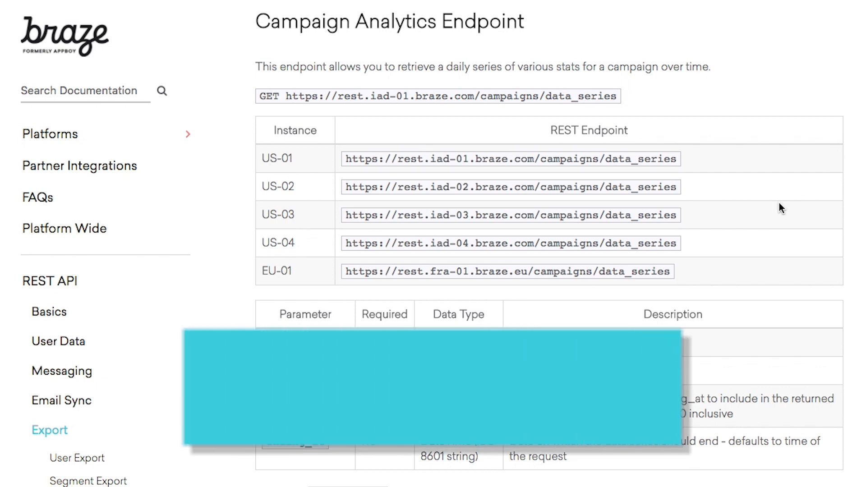
pyautogui.scroll(-3)
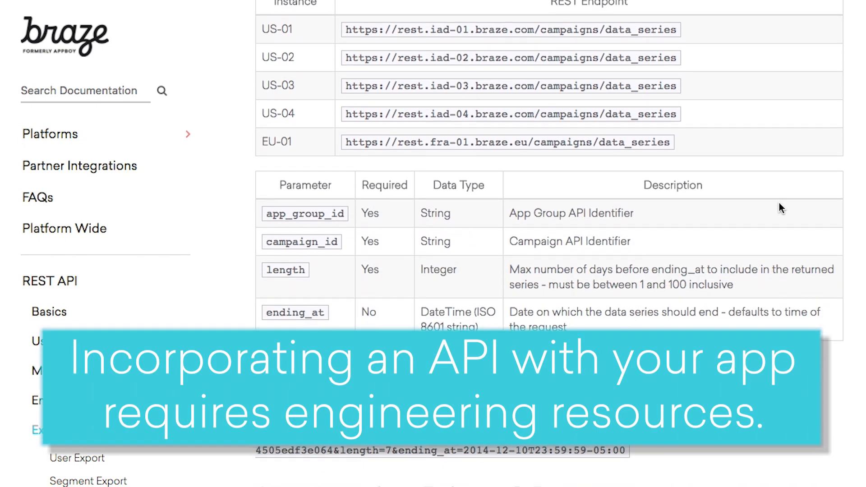
pyautogui.scroll(-3)
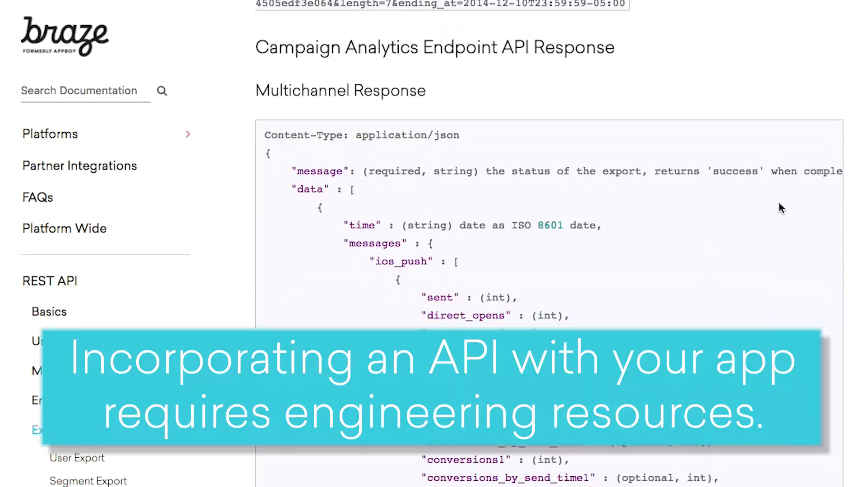